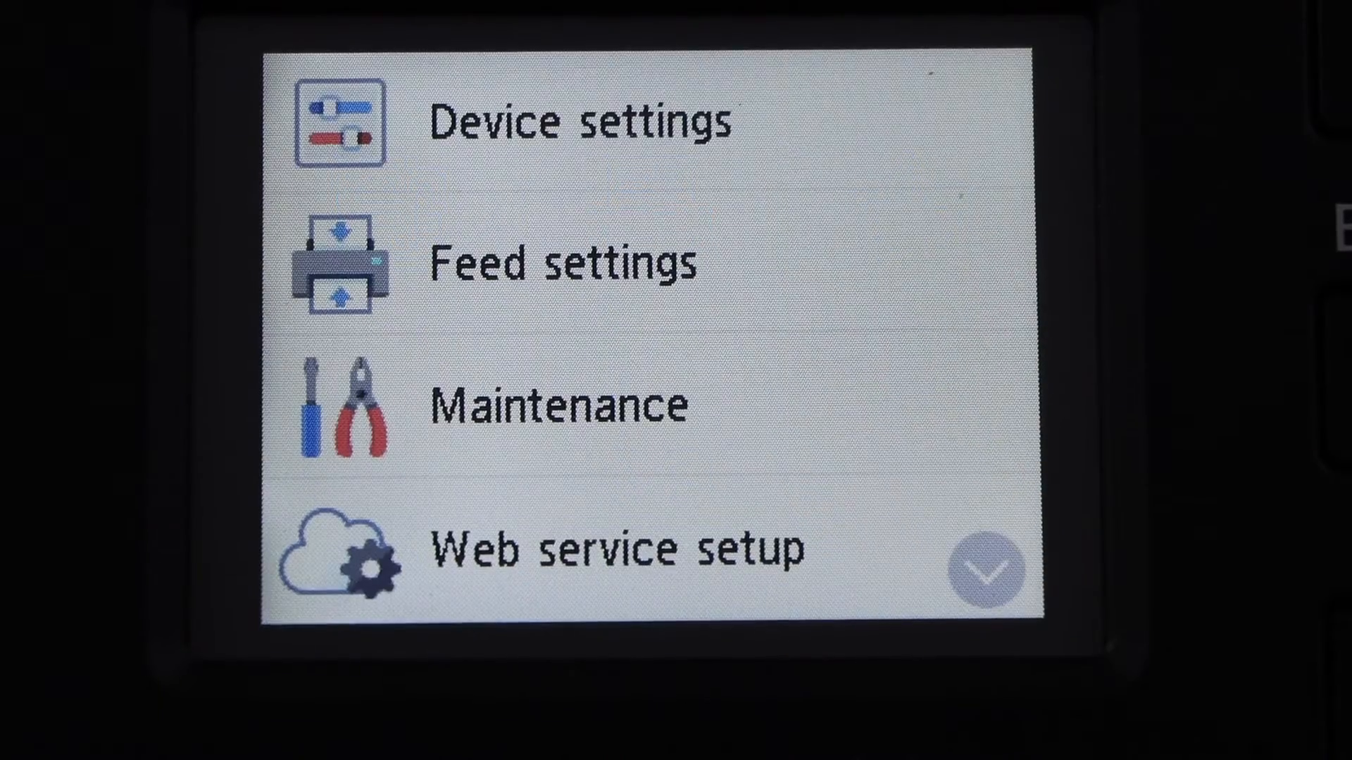
Go from Printer settings down the list into the Reset settings menu.
{"action": "left_click", "coordinate": [575, 120]}
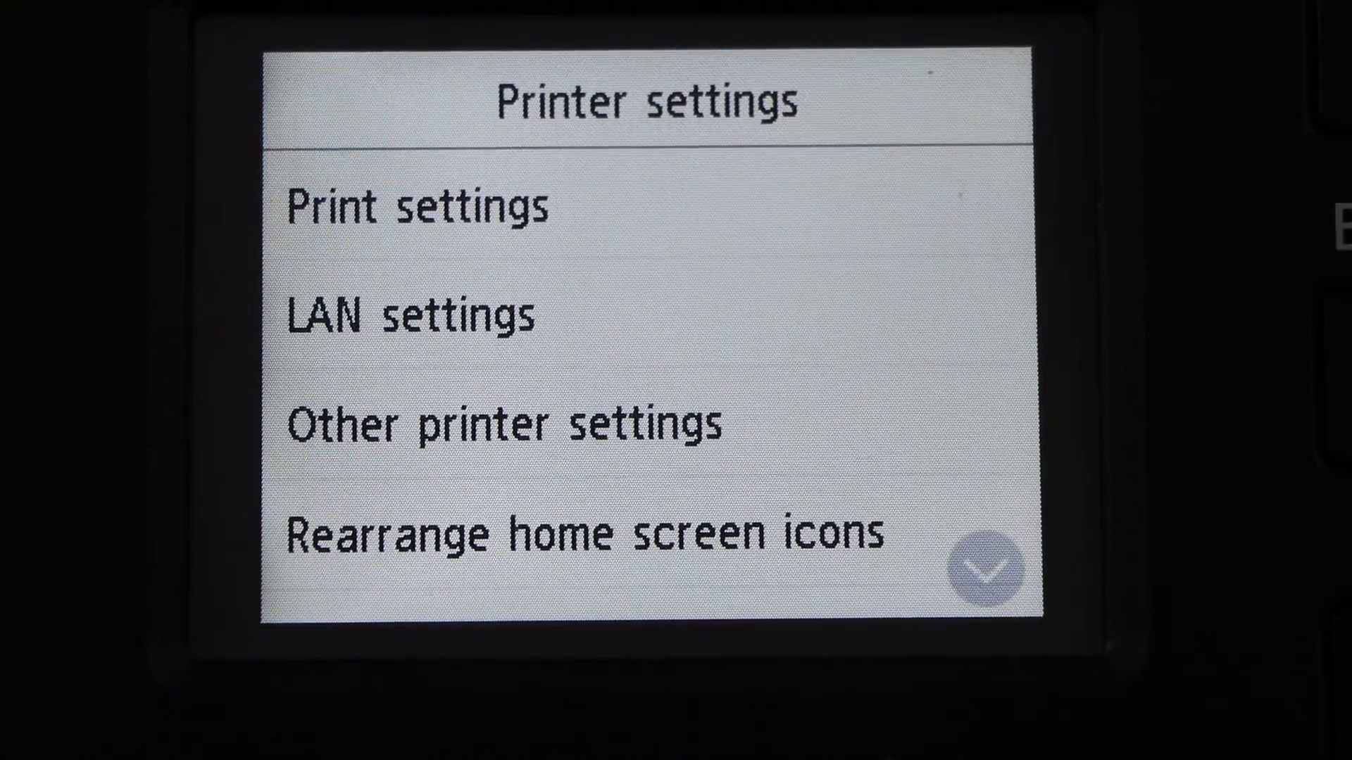
{"action": "scroll", "scroll_direction": "down", "scroll_amount": 3}
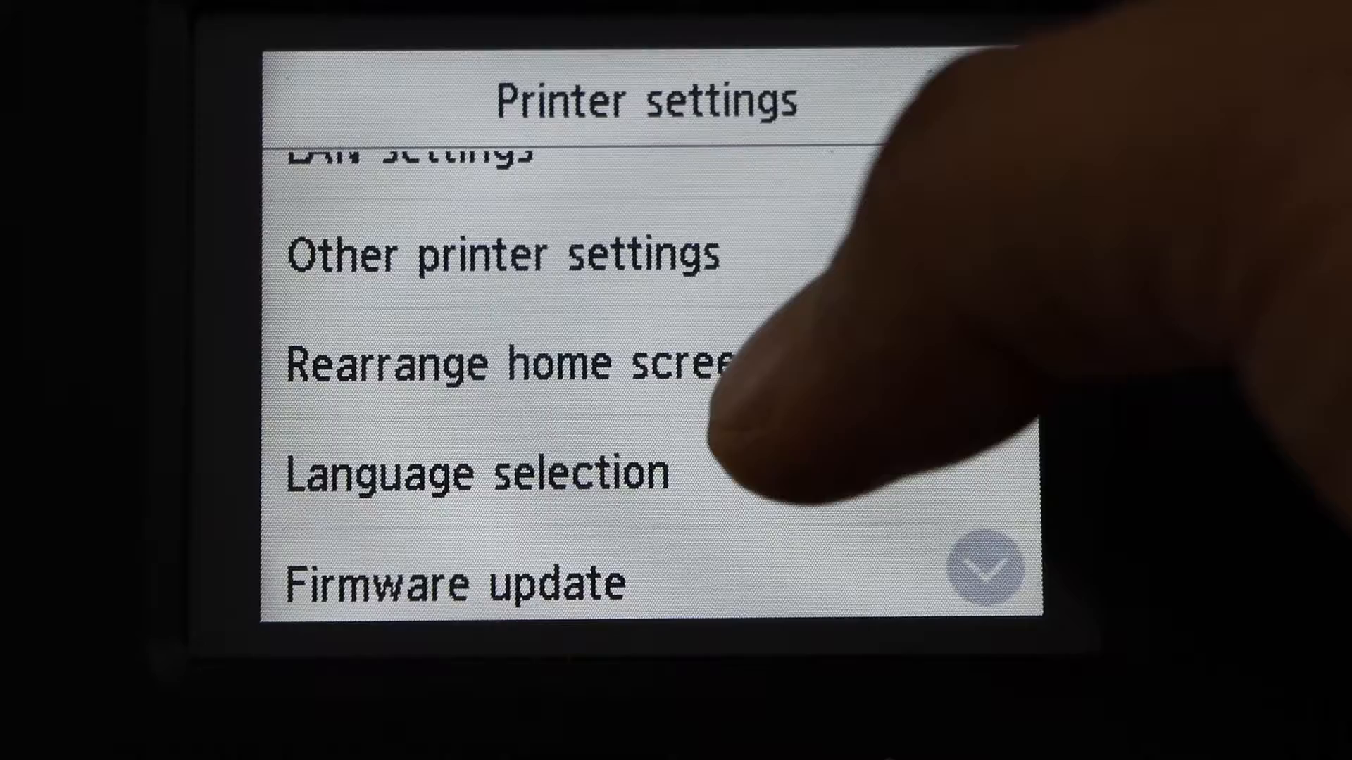
{"action": "scroll", "scroll_direction": "down", "scroll_amount": 3}
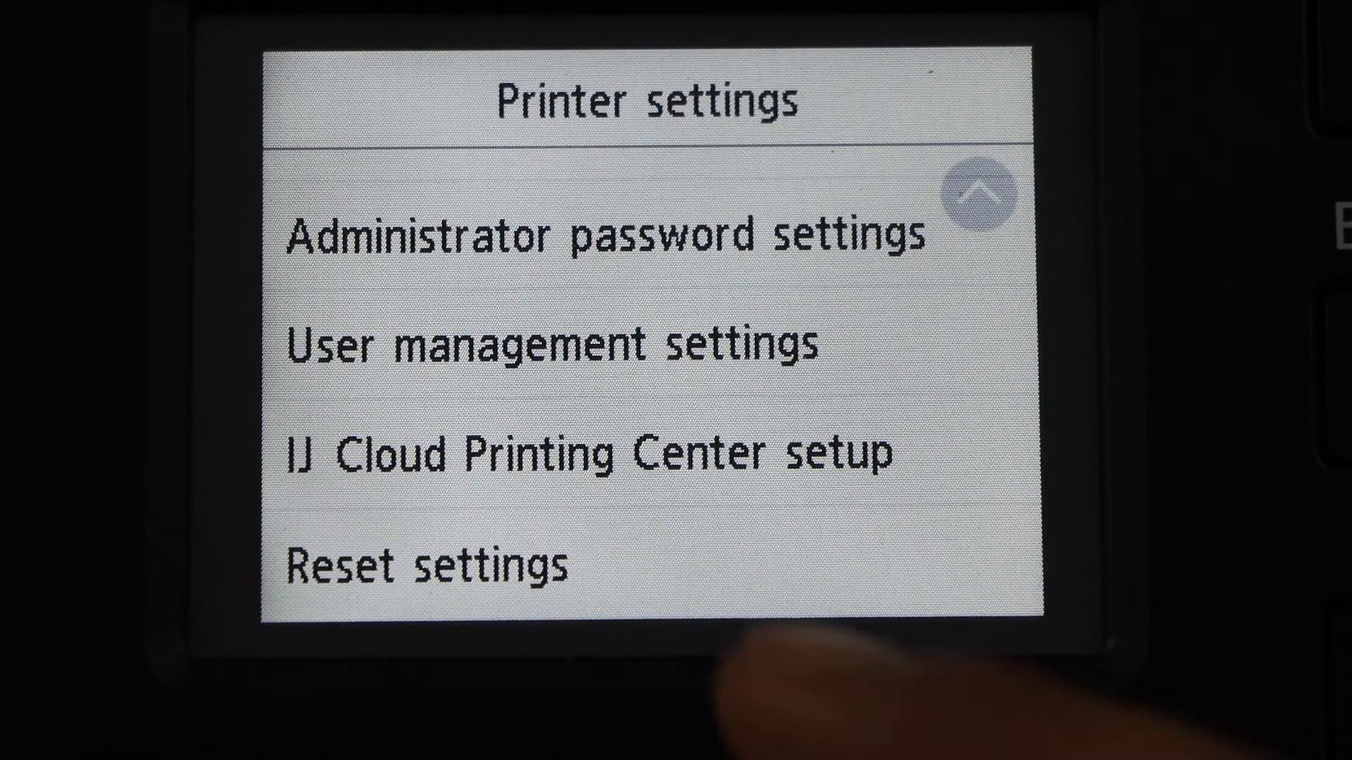
{"action": "left_click", "coordinate": [431, 566]}
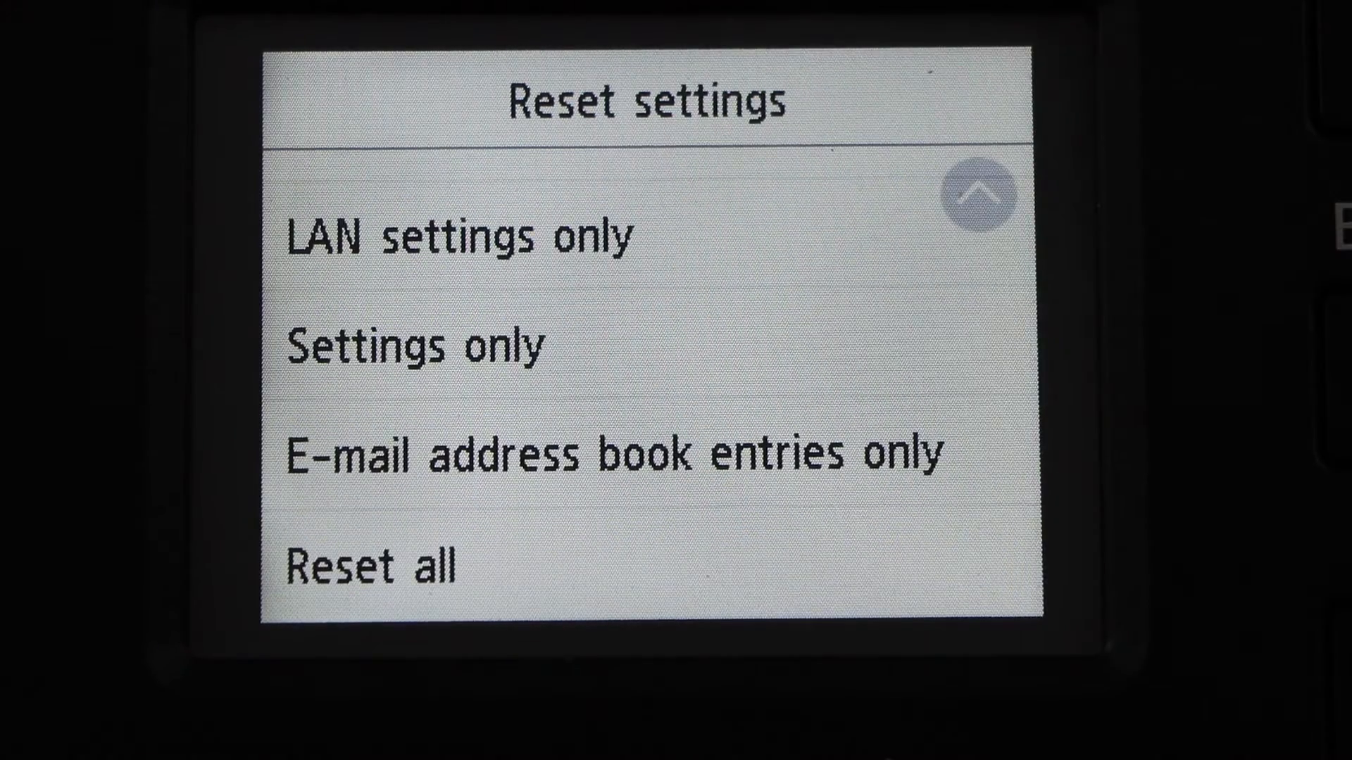
Choose Reset all and confirm the full factory reset.
{"action": "left_click", "coordinate": [371, 565]}
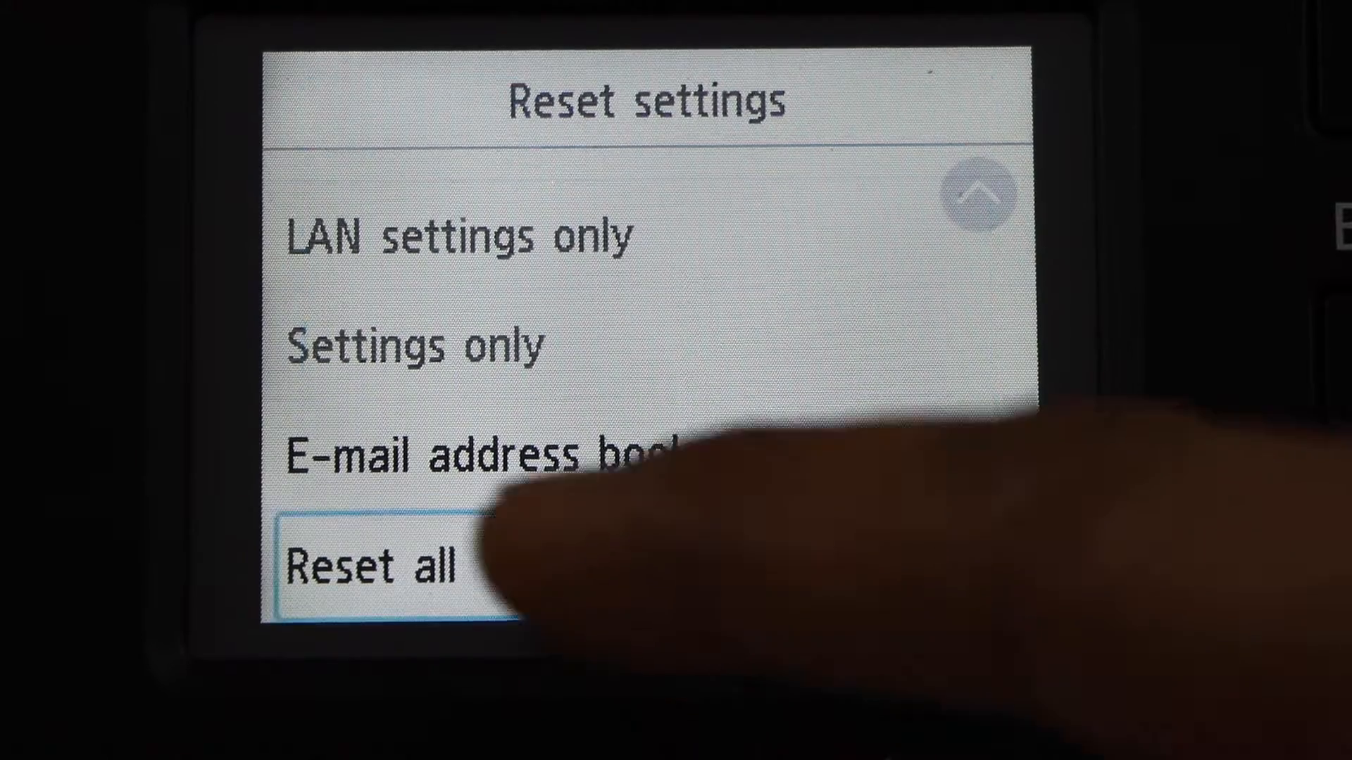
{"action": "left_click", "coordinate": [377, 568]}
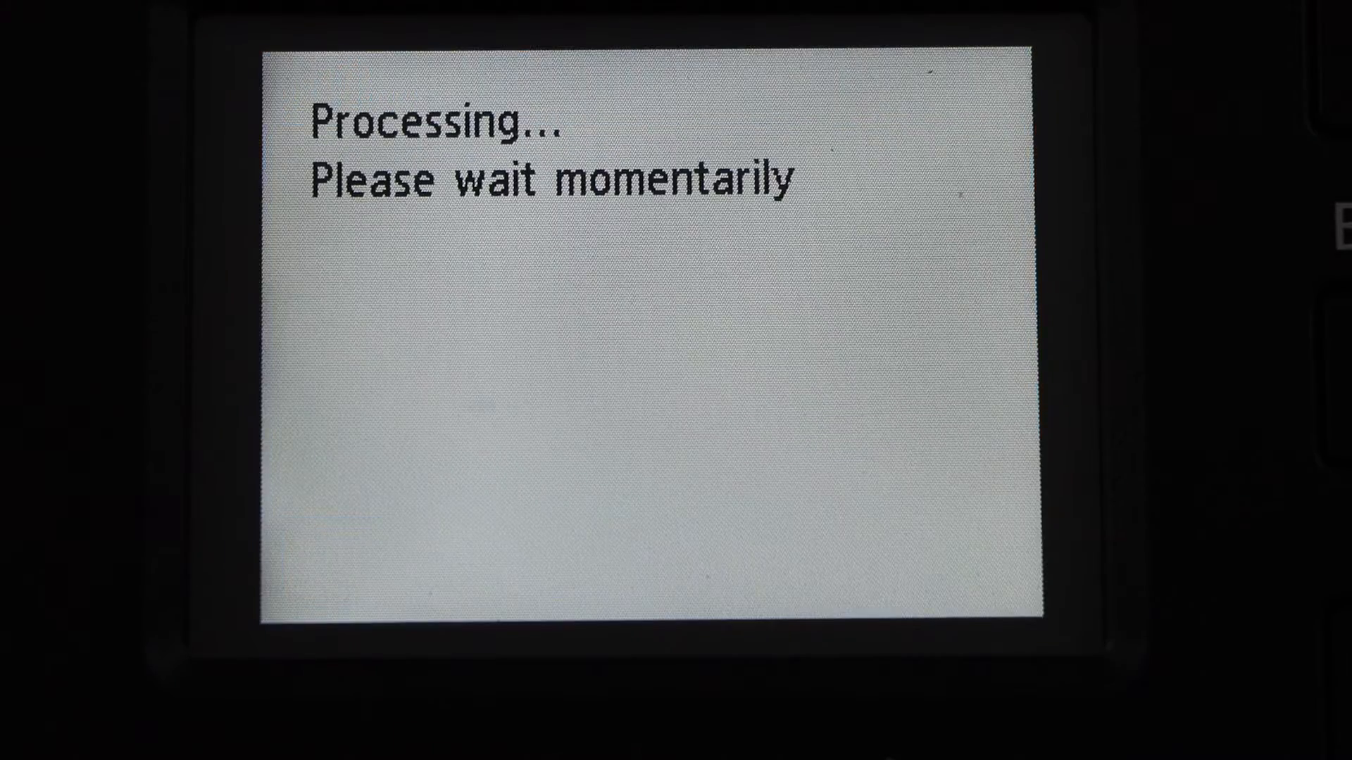